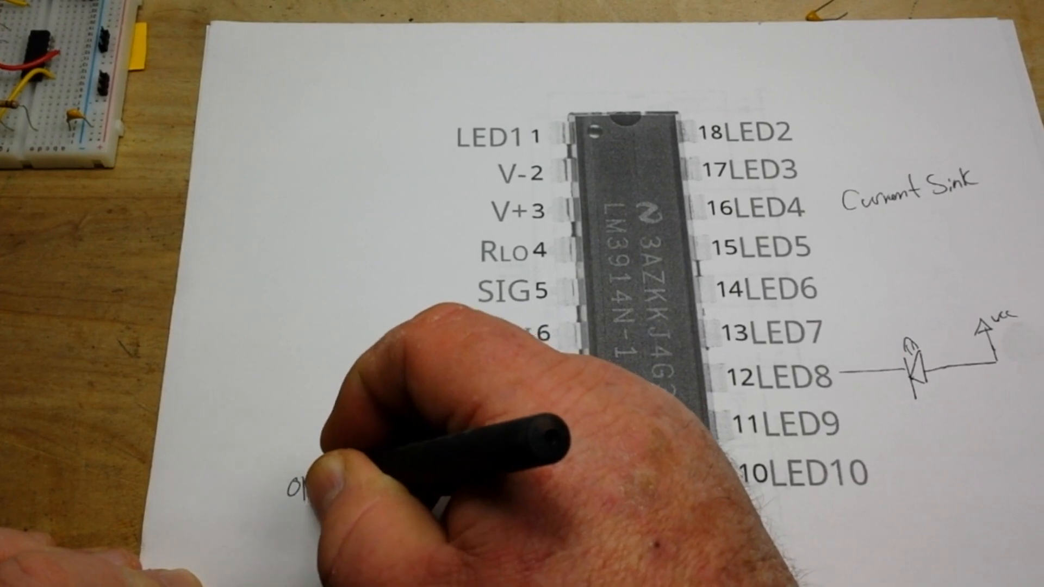
{"action": "type", "text": "open ="}
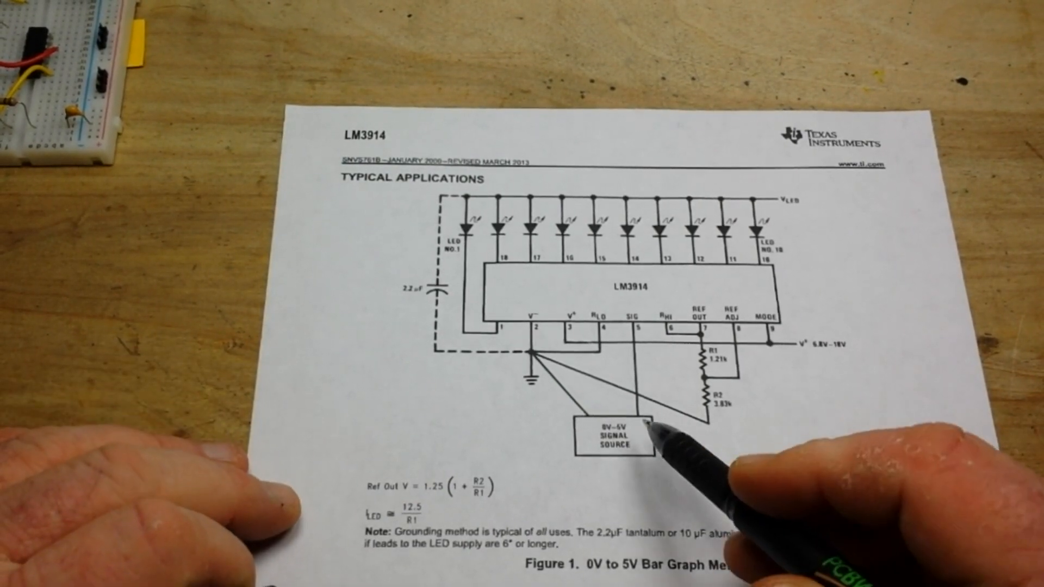
{"action": "mouse_move", "coordinate": [719, 413]}
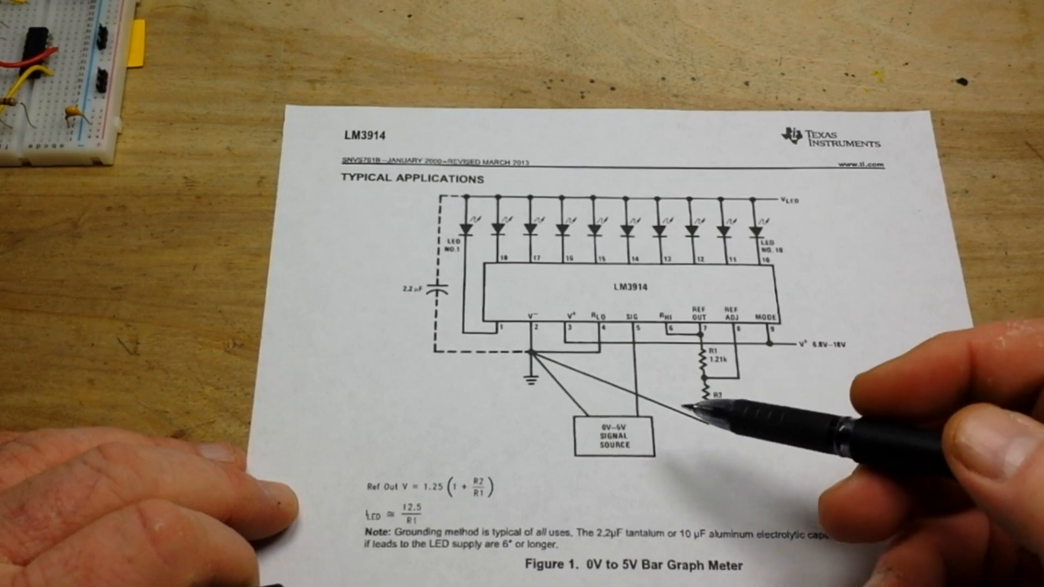